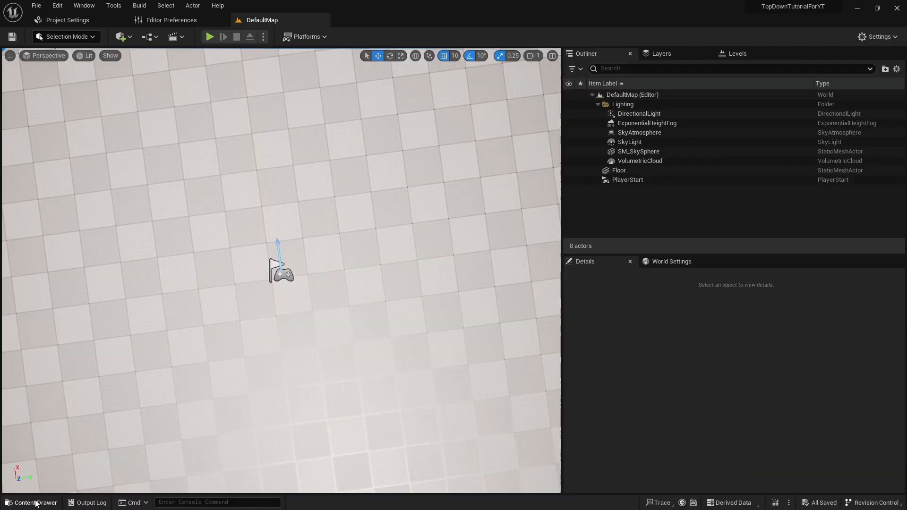
Open BPI_CharacterAnim from the Blueprints > Character folder in the Content Drawer.
click(33, 502)
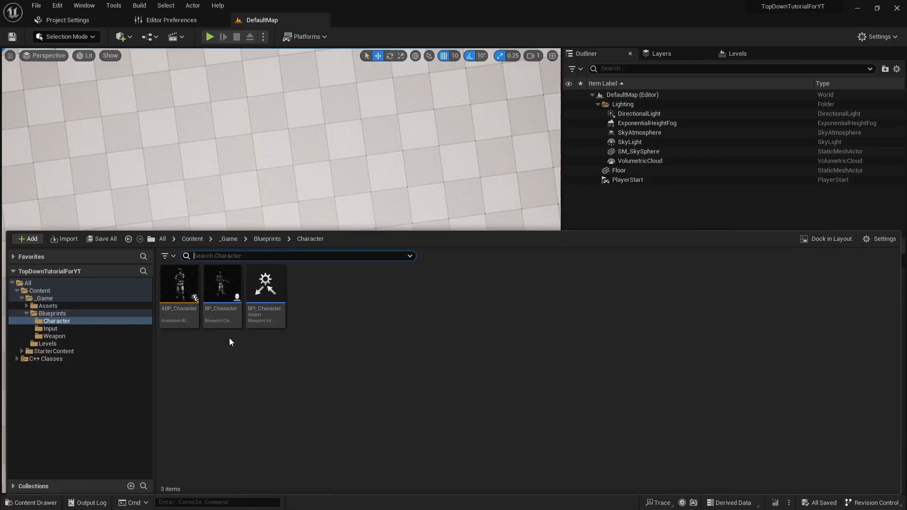
double_click(265, 284)
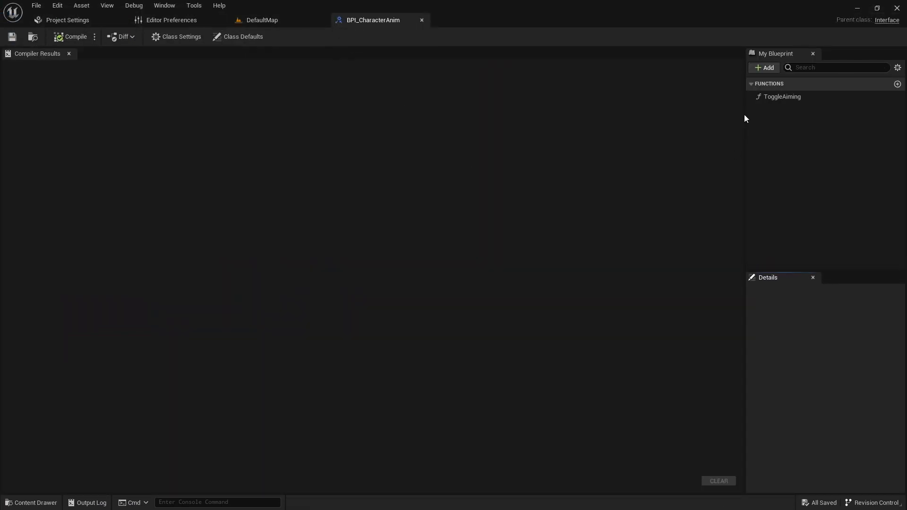
Add a SetRotation interface function with a Rotator-type input named Rotator and compile.
click(764, 67)
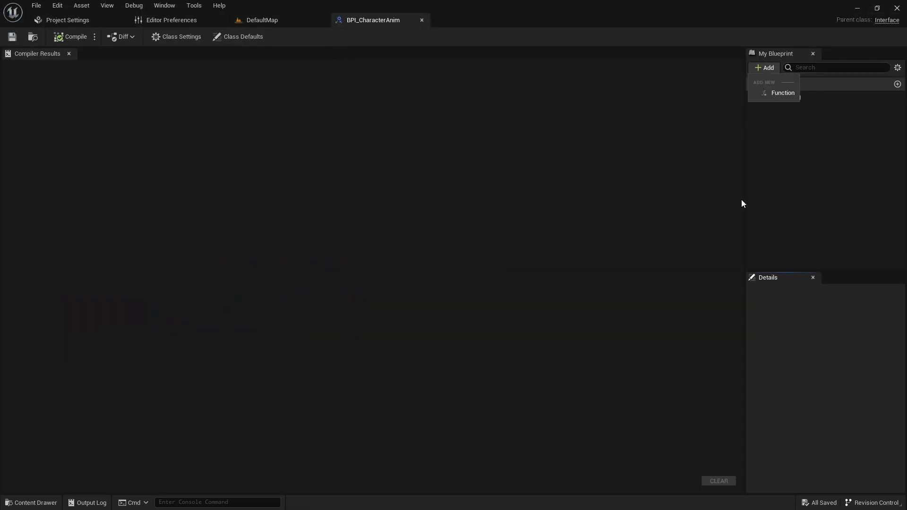
click(783, 93)
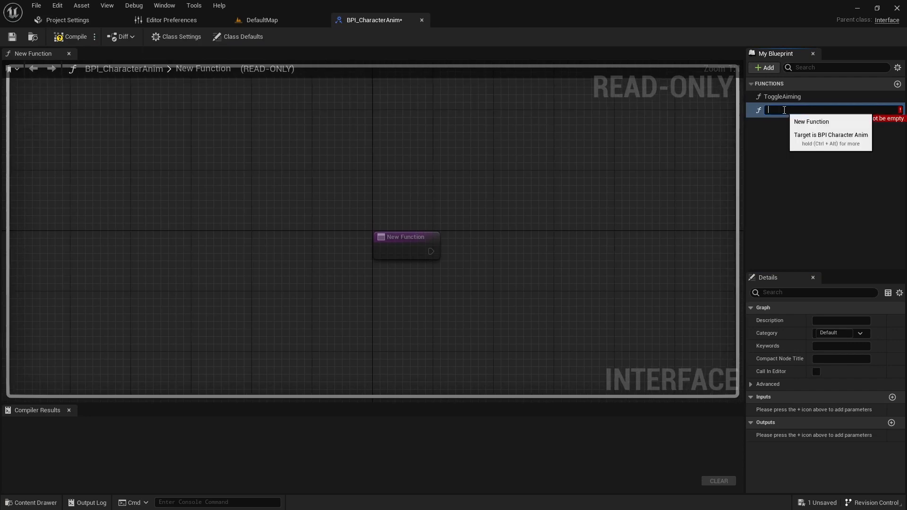
text(SetRotation)
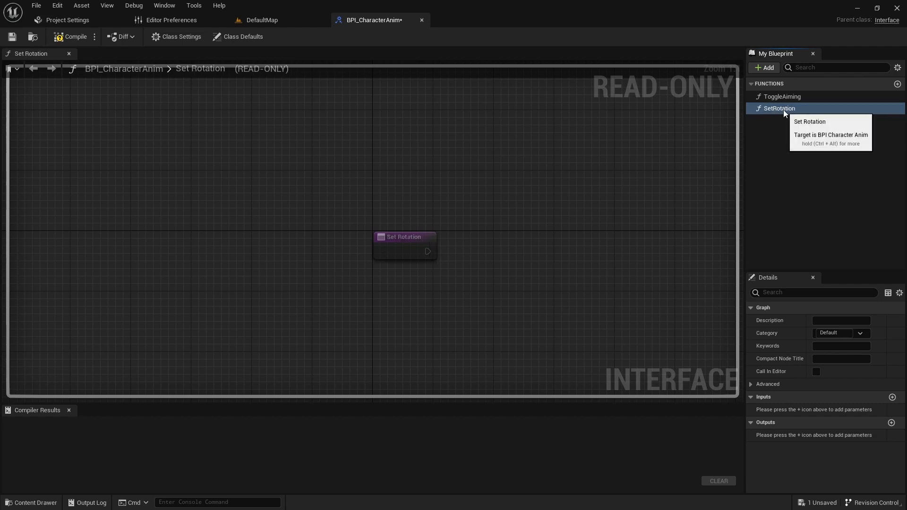
click(891, 397)
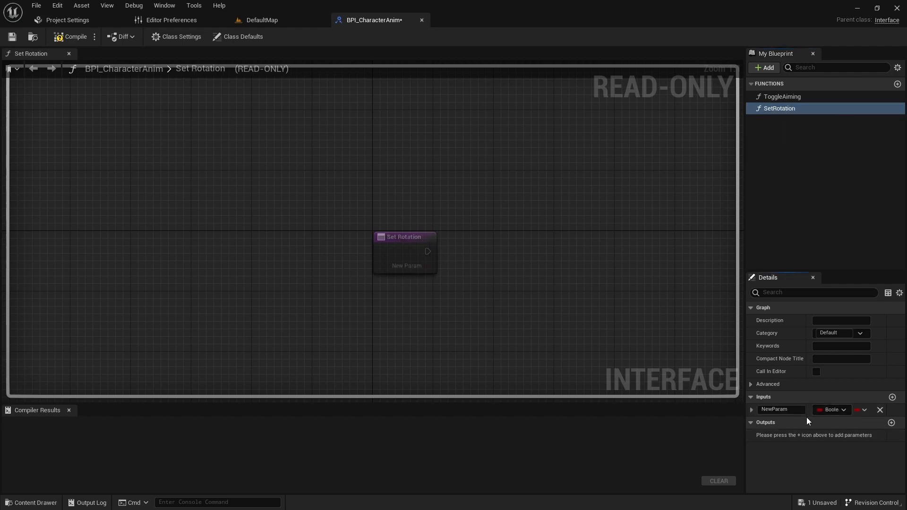
text(Rotator)
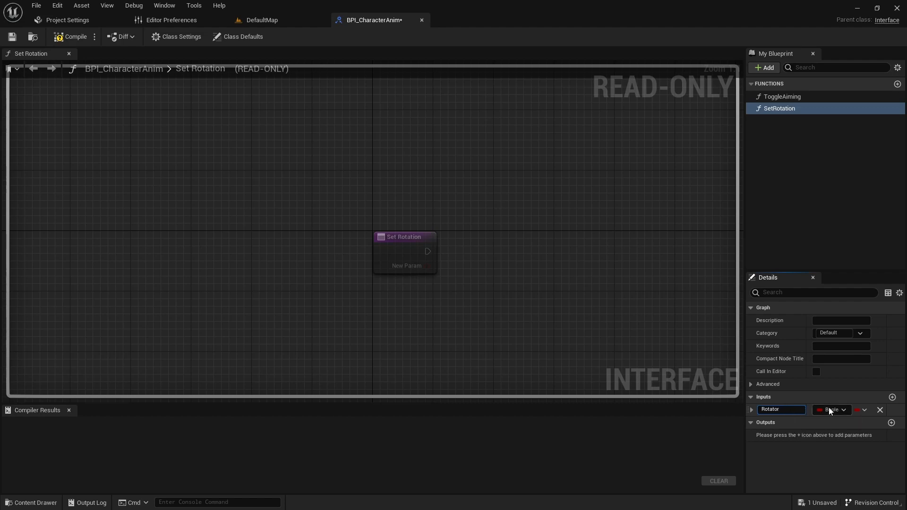
click(75, 36)
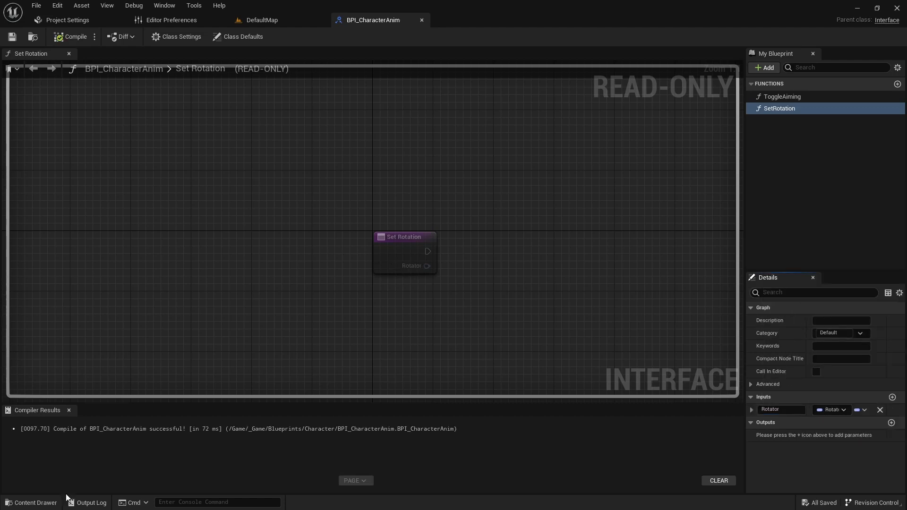
click(34, 502)
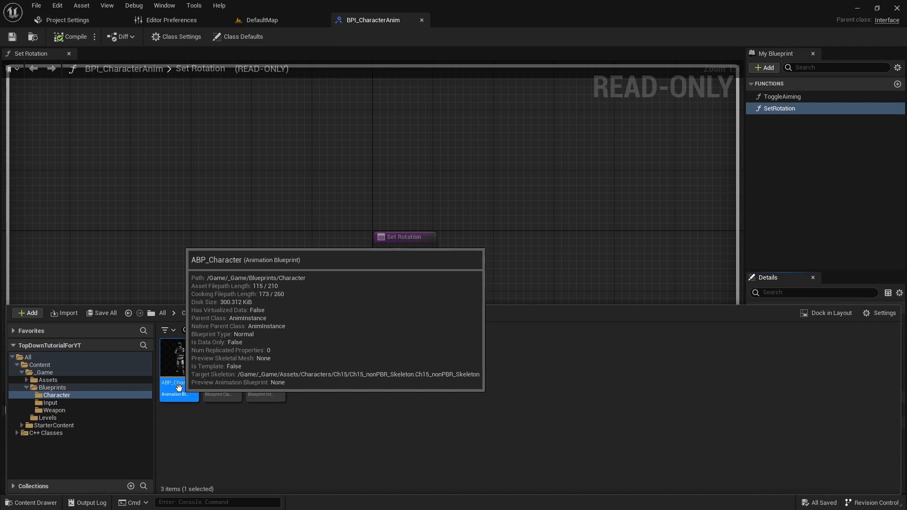
In ABP_Character, promote Event Set Rotation's Rotator pin to a TargetRotation variable.
double_click(179, 357)
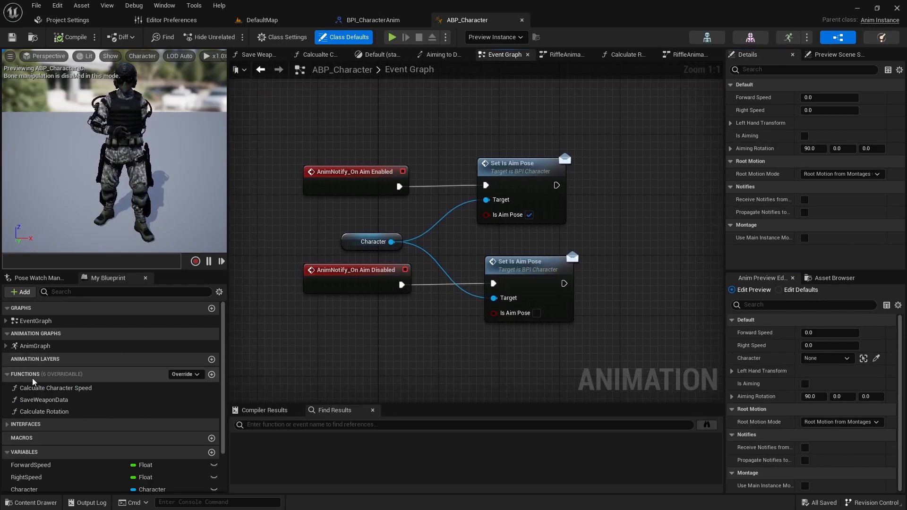
click(26, 424)
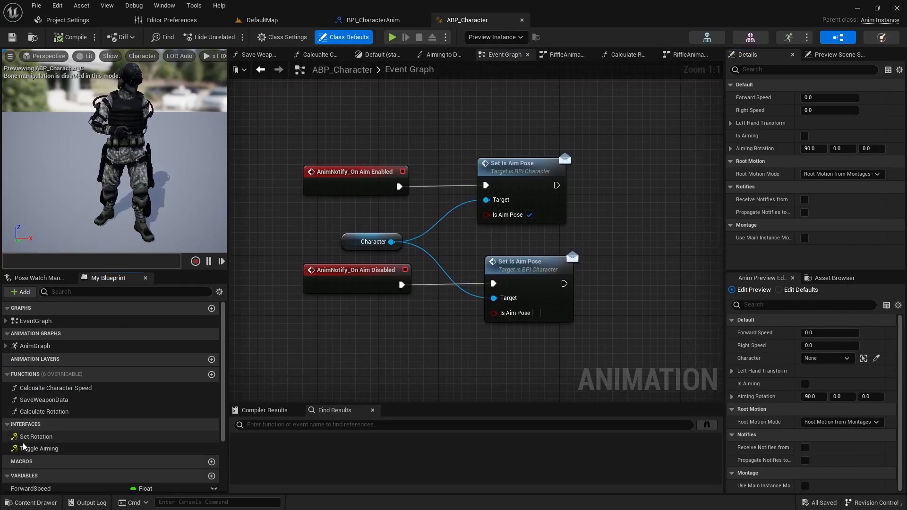
mouse_move(40, 448)
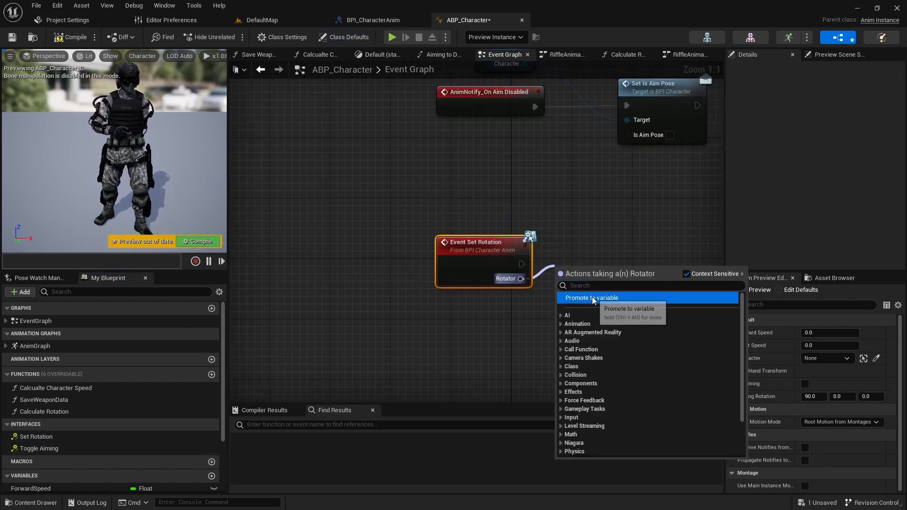
click(590, 297)
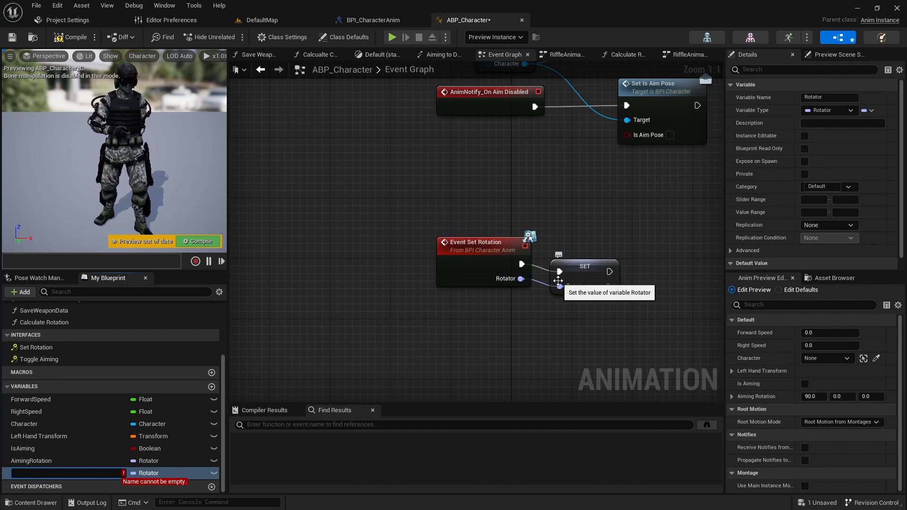
text(TargetRotation)
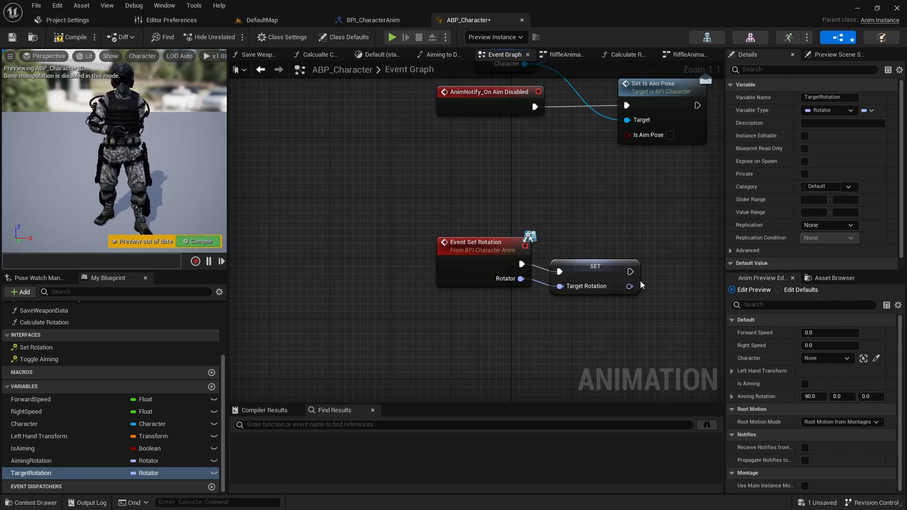
click(595, 258)
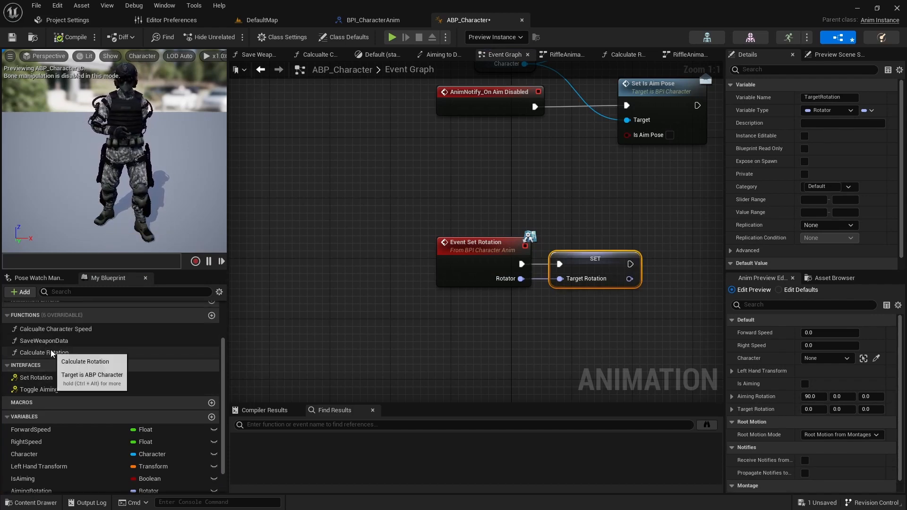
In Calculate Rotation, split TargetRotation and wire its Z (Yaw) into the -60.5 addition.
double_click(44, 352)
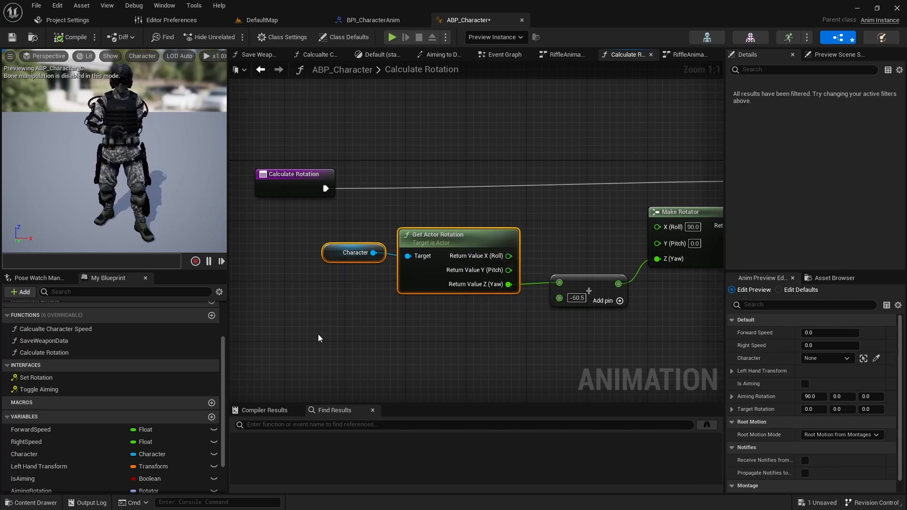
mouse_move(275, 325)
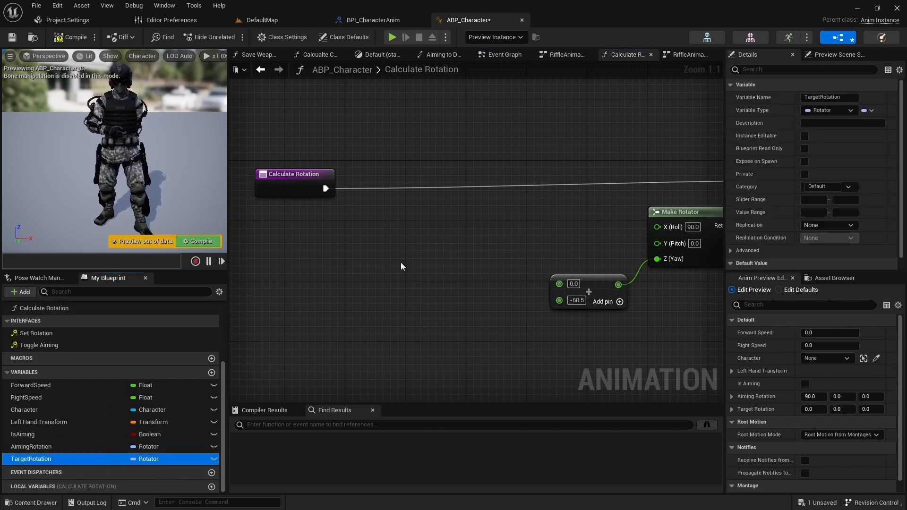
right_click(453, 268)
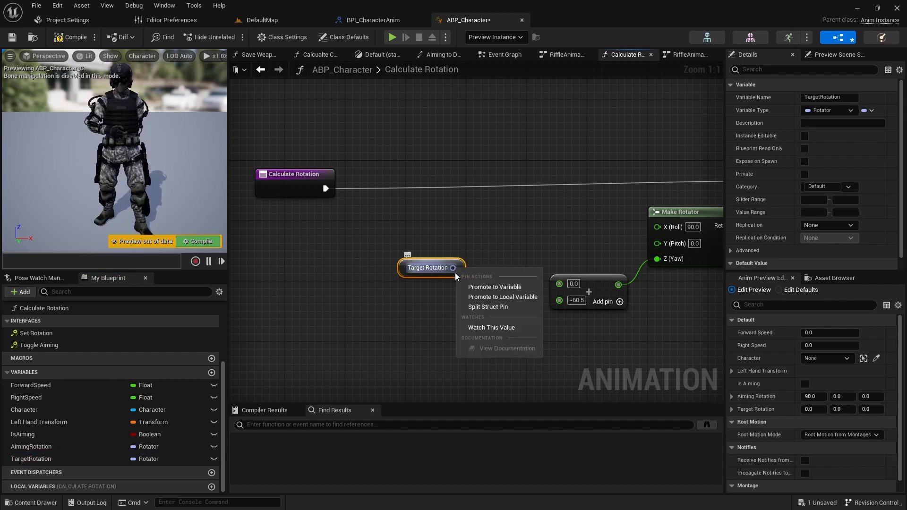
click(488, 306)
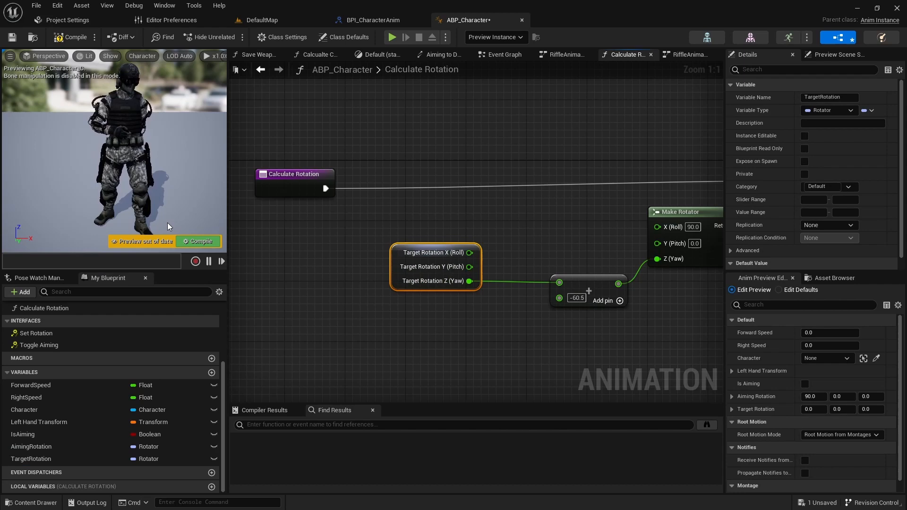
click(202, 241)
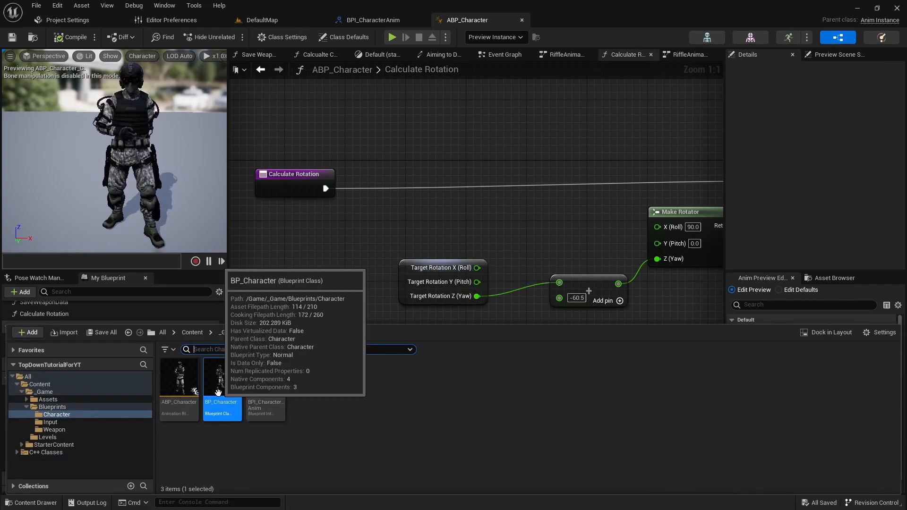
Enable Orient Rotation to Movement on BP_Character and compile.
double_click(221, 376)
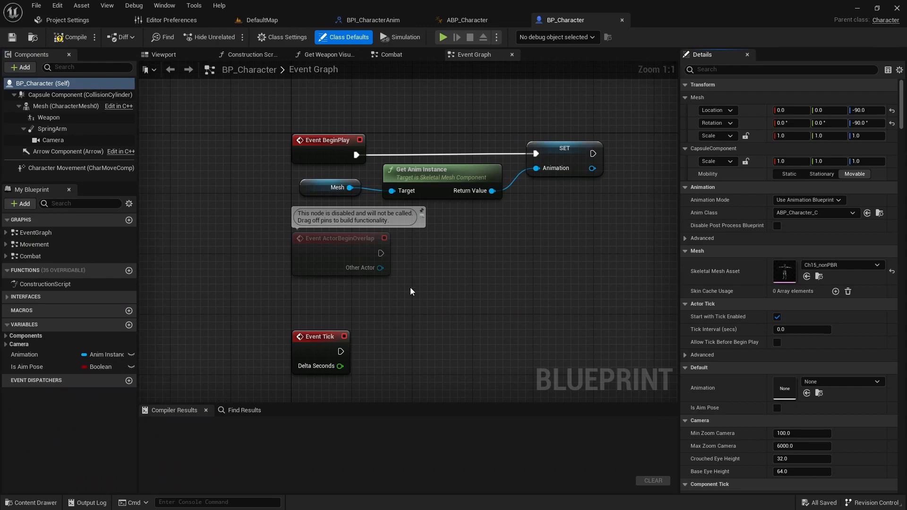
mouse_move(49, 96)
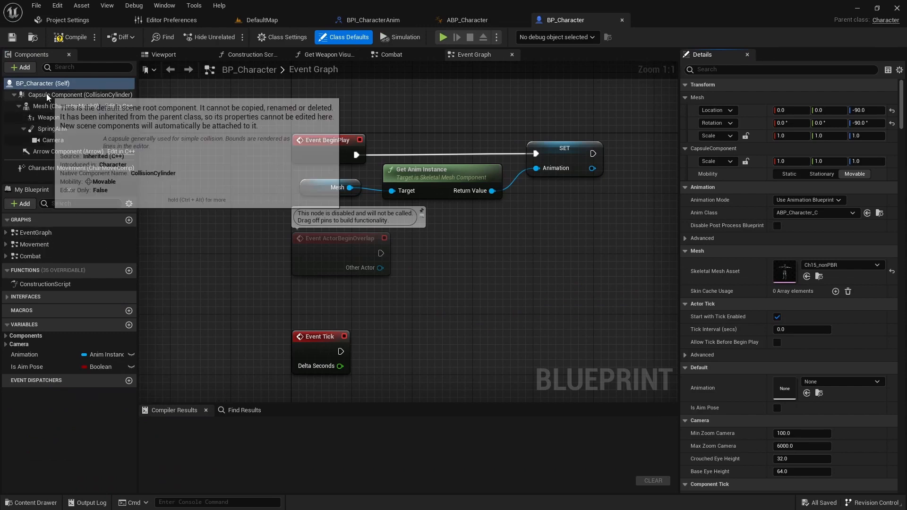
mouse_move(730, 100)
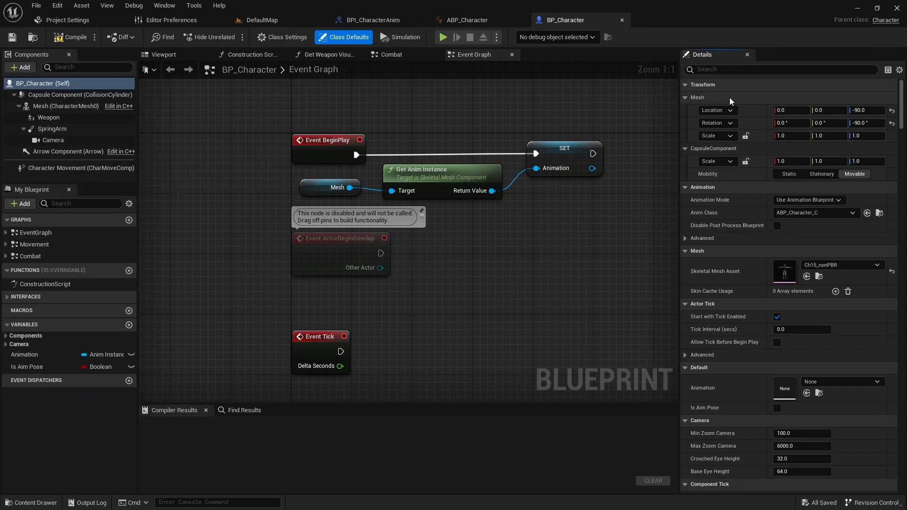
click(782, 69)
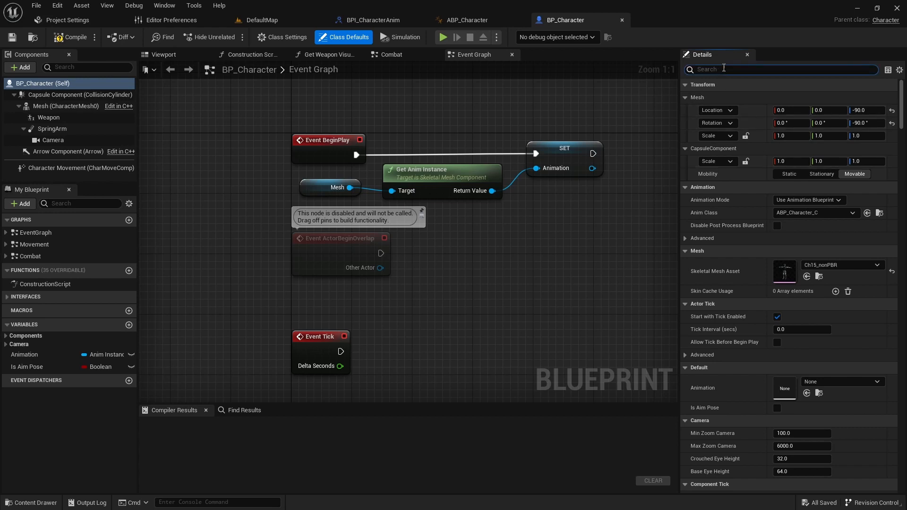
text(orient)
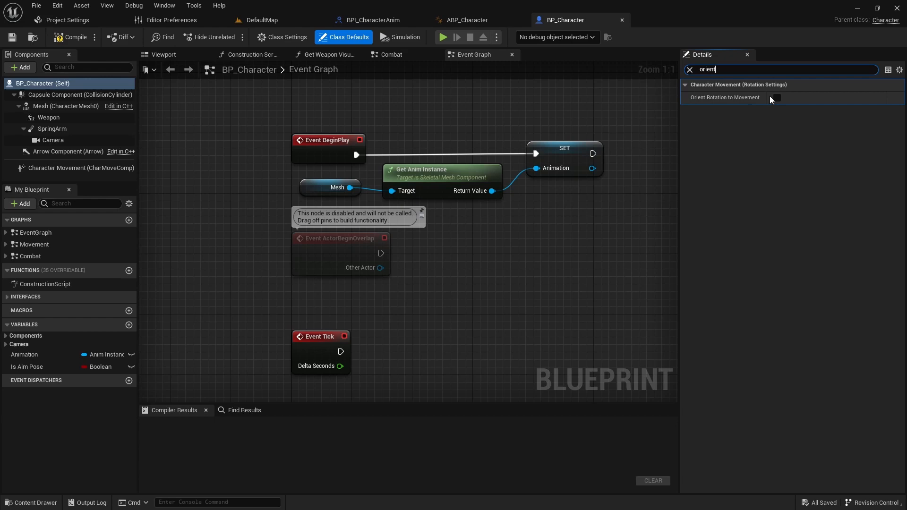
click(777, 98)
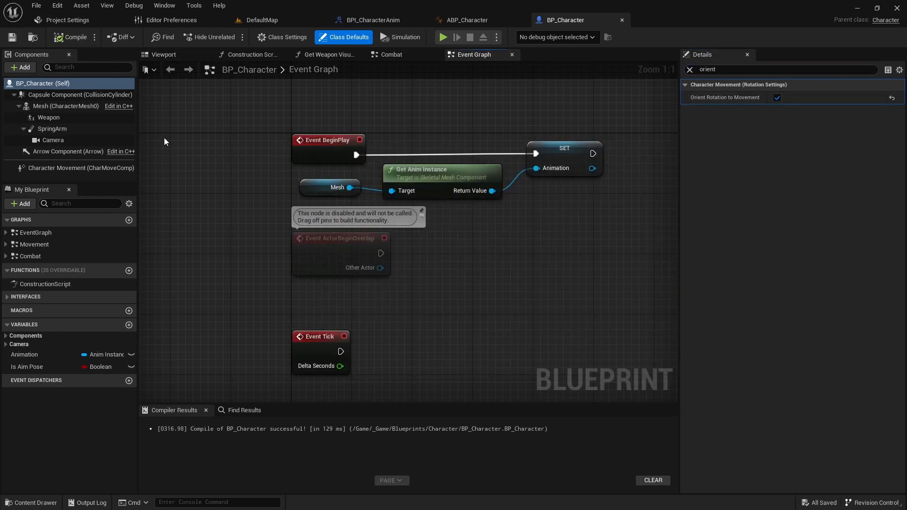
click(6, 232)
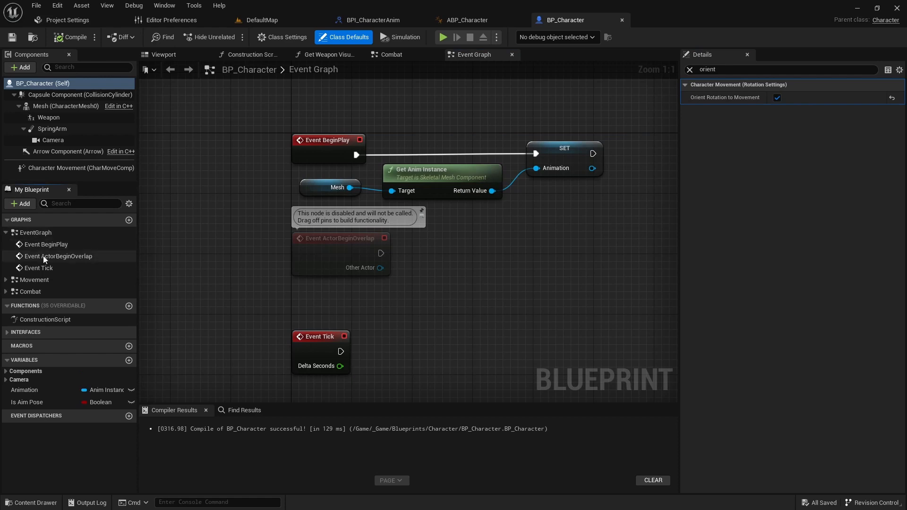
Route the Movement graph through a Branch and call BPI Set Rotation on the Animation reference.
click(34, 280)
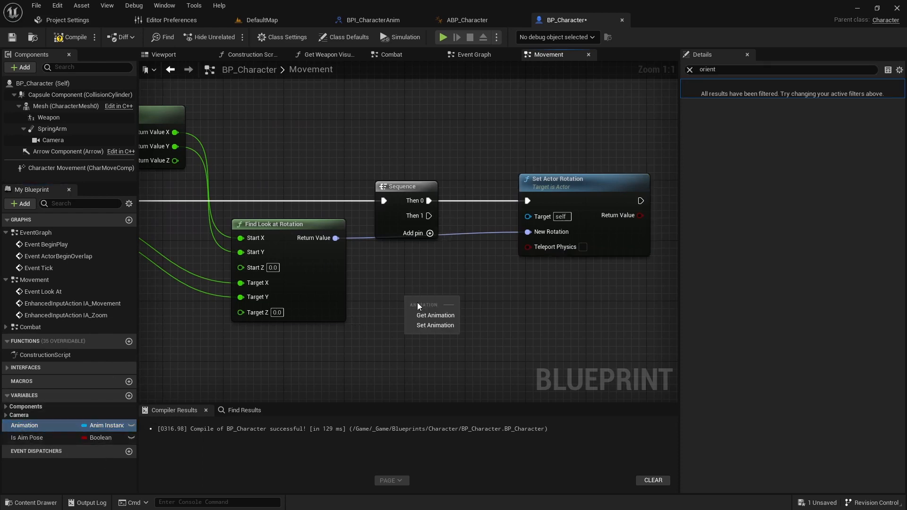
click(435, 316)
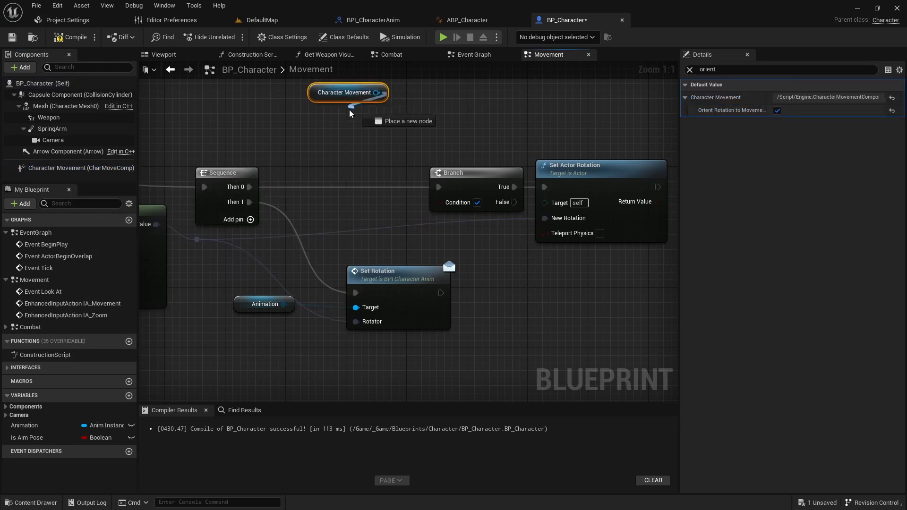
Set the Branch condition to Get Velocity length == 0.0, compile, and start a play test.
text(Velo)
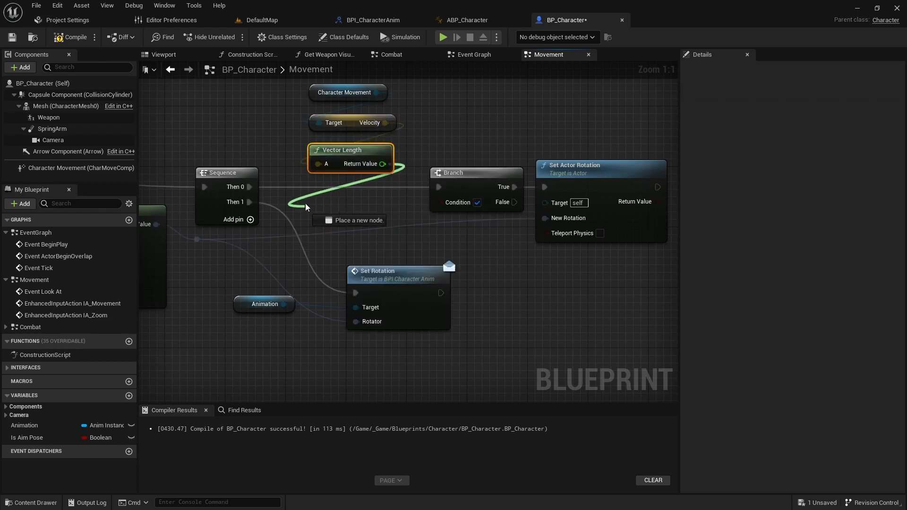
click(341, 220)
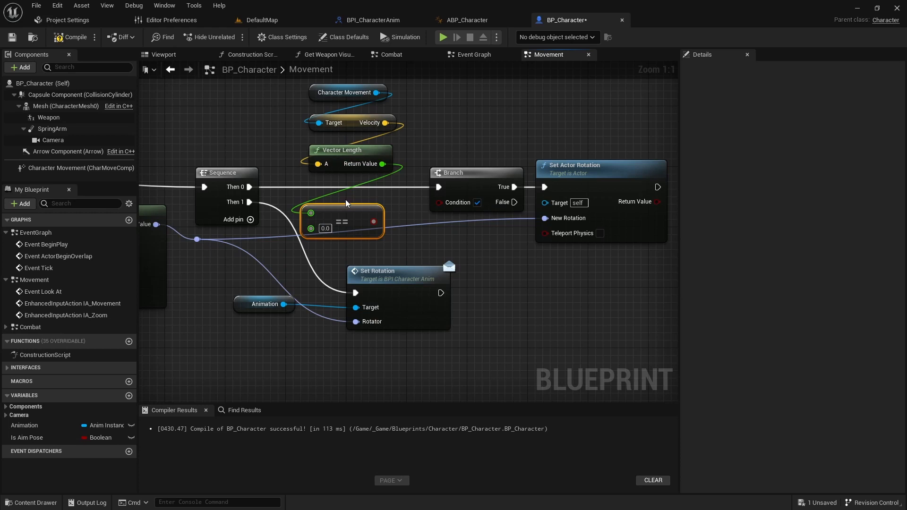
mouse_move(353, 218)
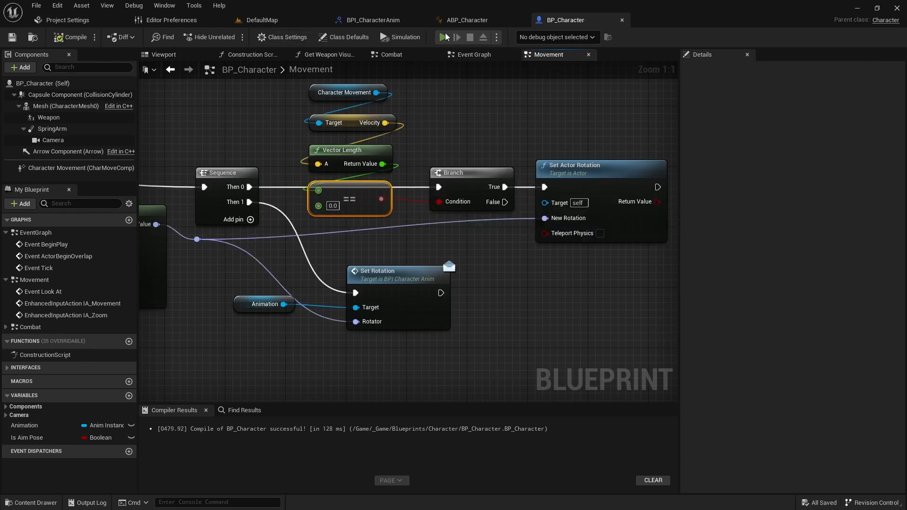
click(443, 36)
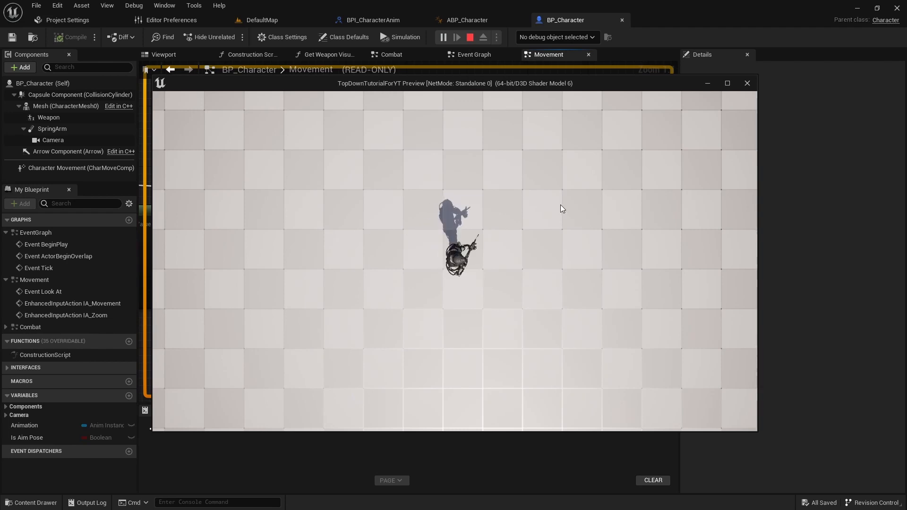